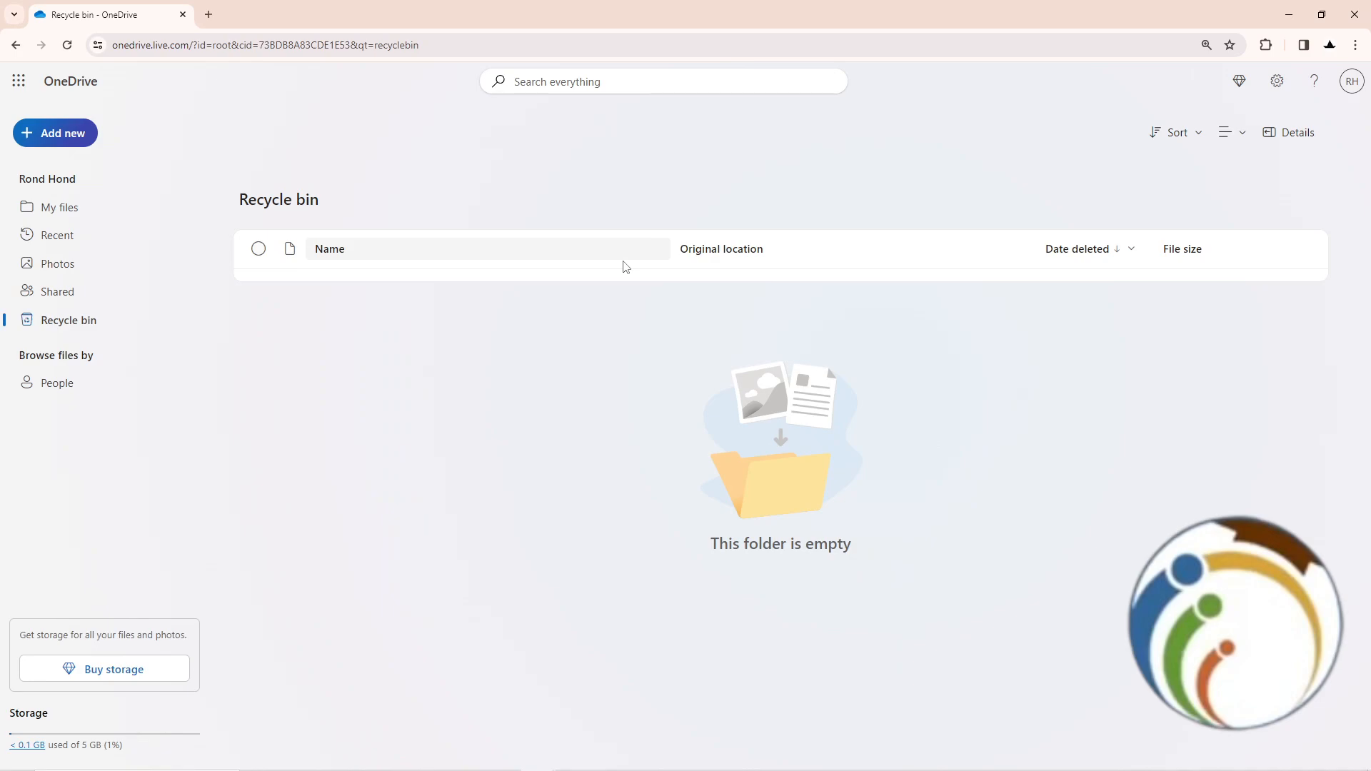
mouse_move(1276, 81)
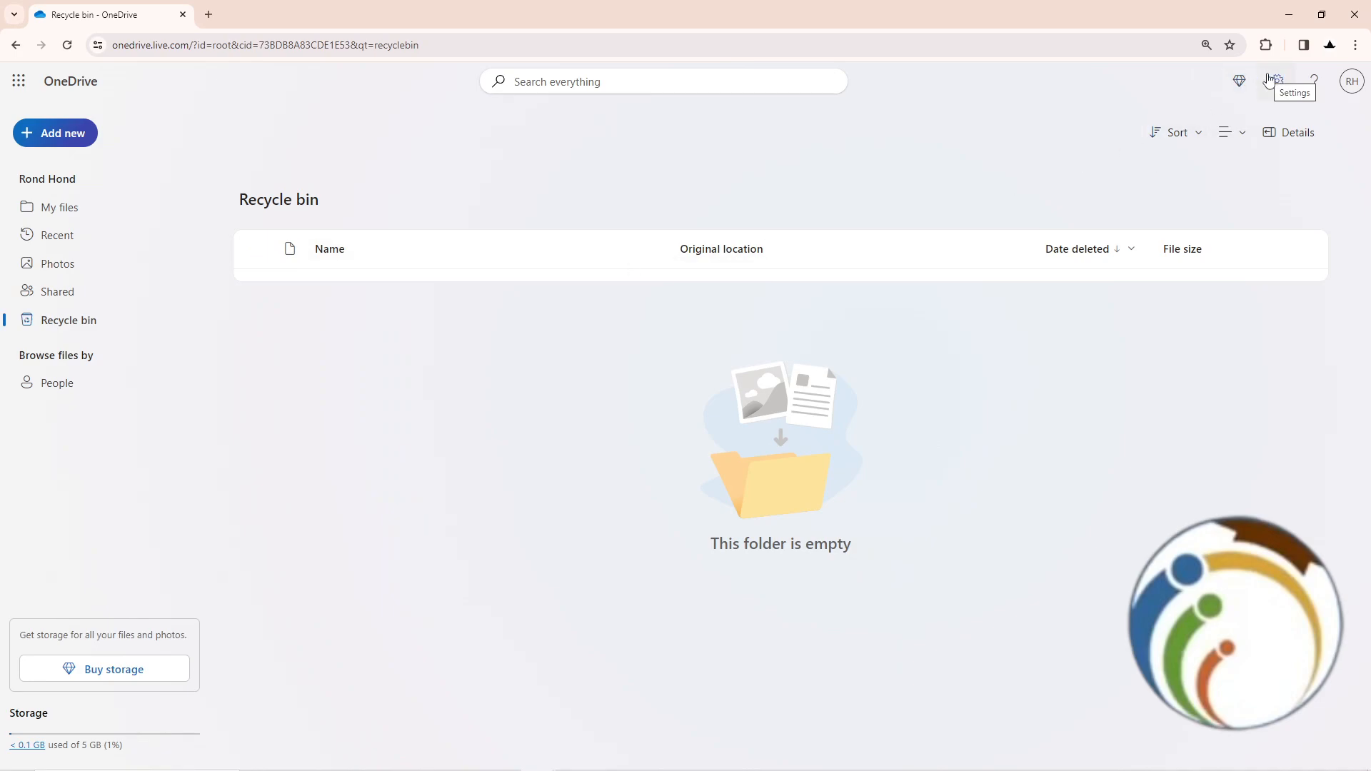
From OneDrive settings, go to the English (United States) display language setting.
click(1276, 82)
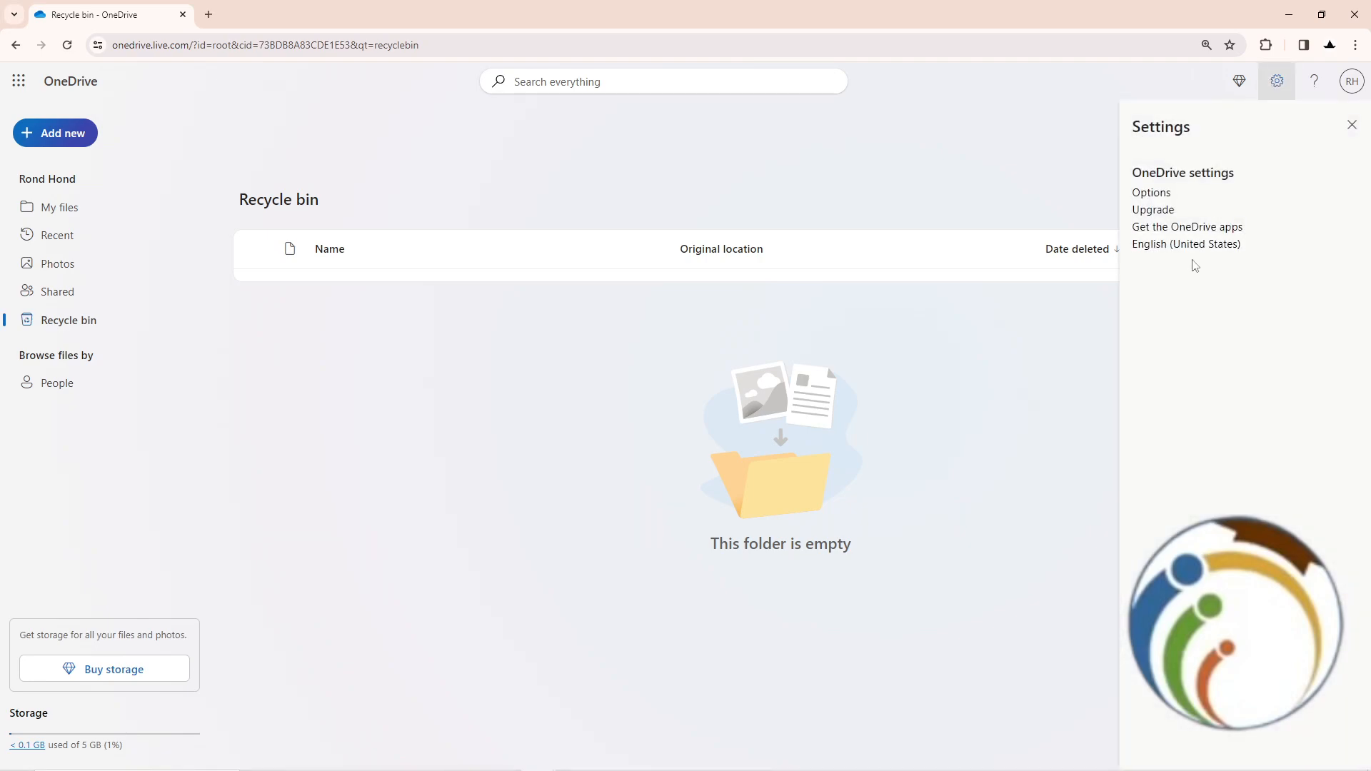
mouse_move(1187, 244)
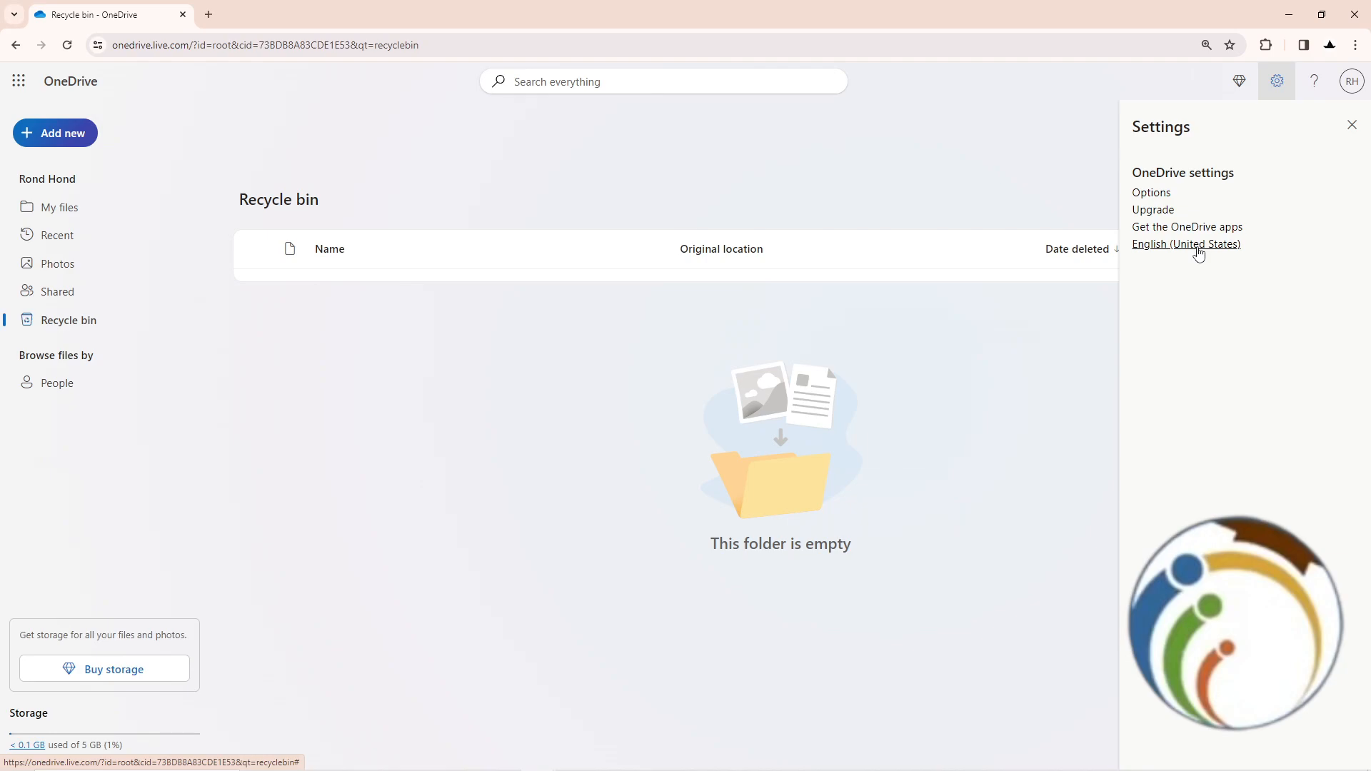
click(1186, 244)
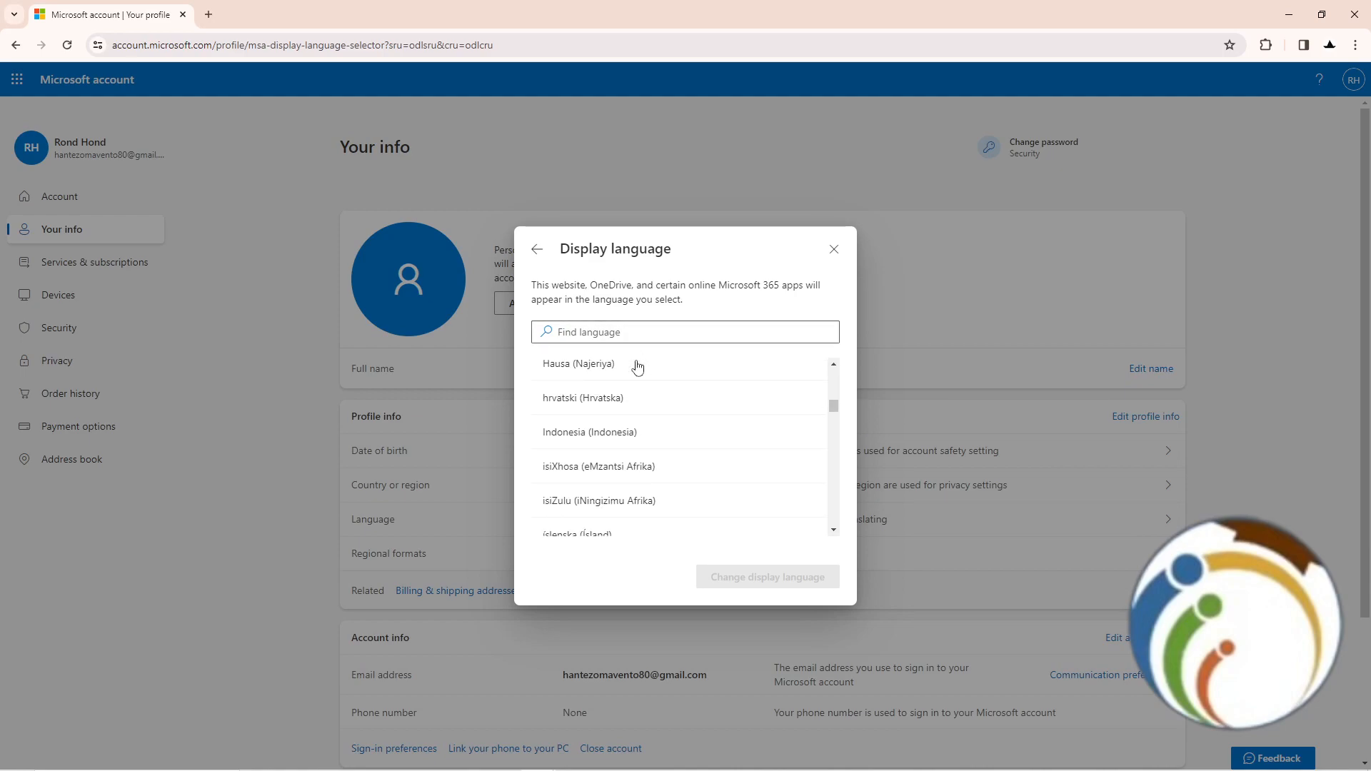
Scroll the language list down to reach тоҷикӣ (Тоҷикистон).
scroll(down, 3)
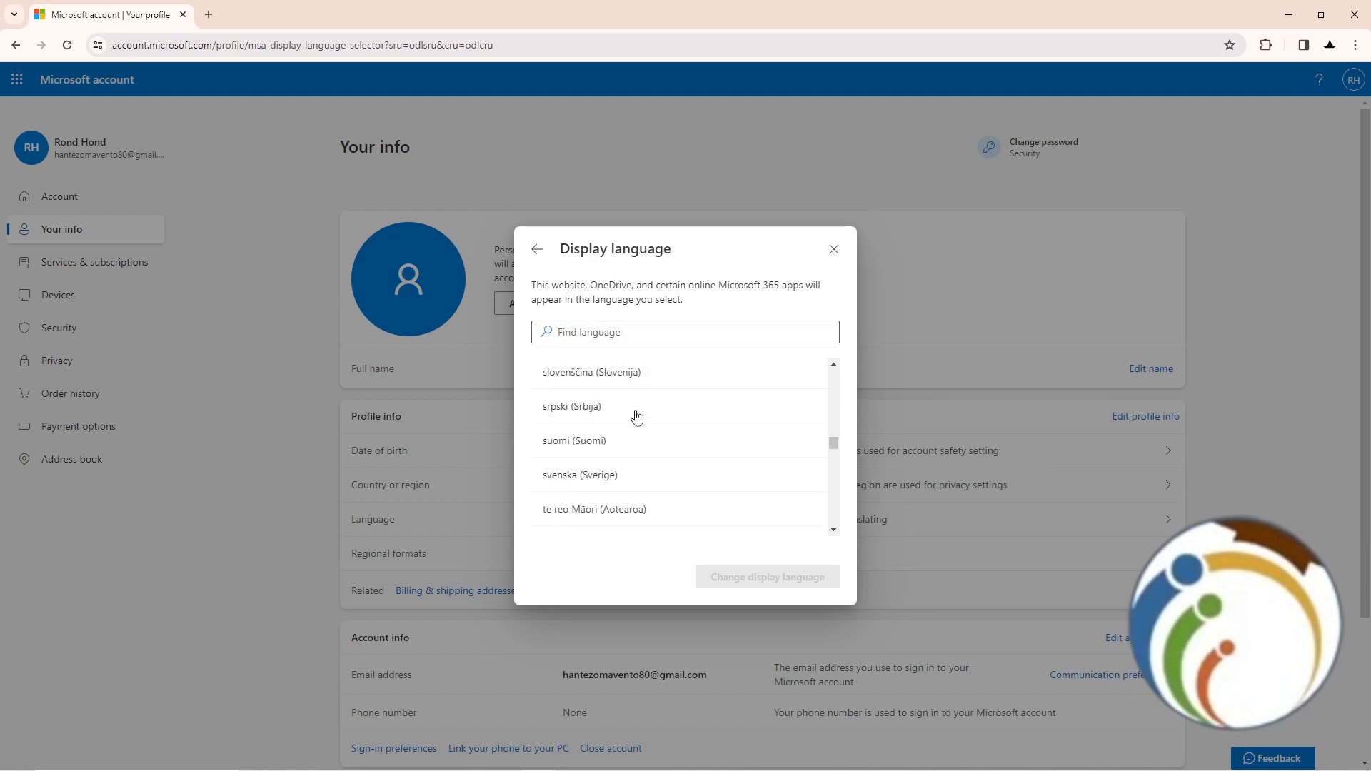
scroll(down, 3)
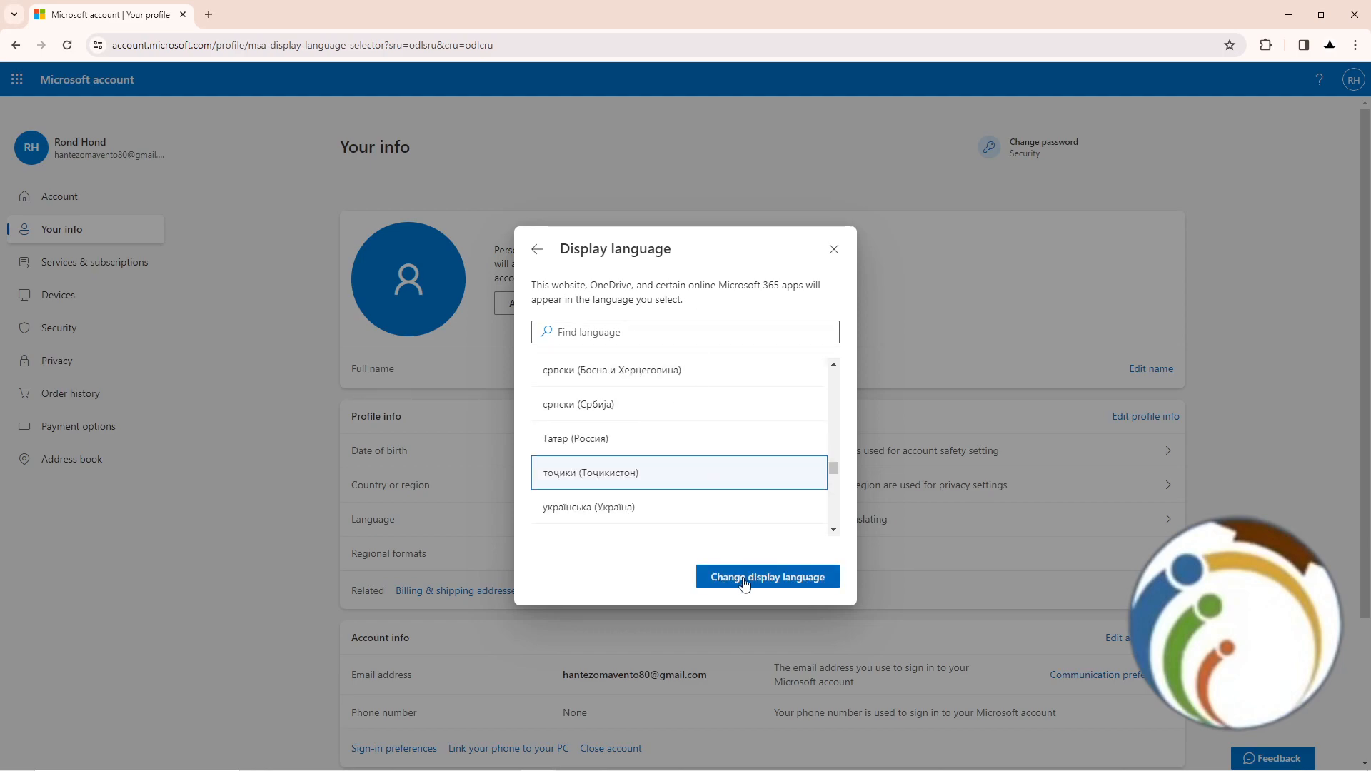
mouse_move(650, 268)
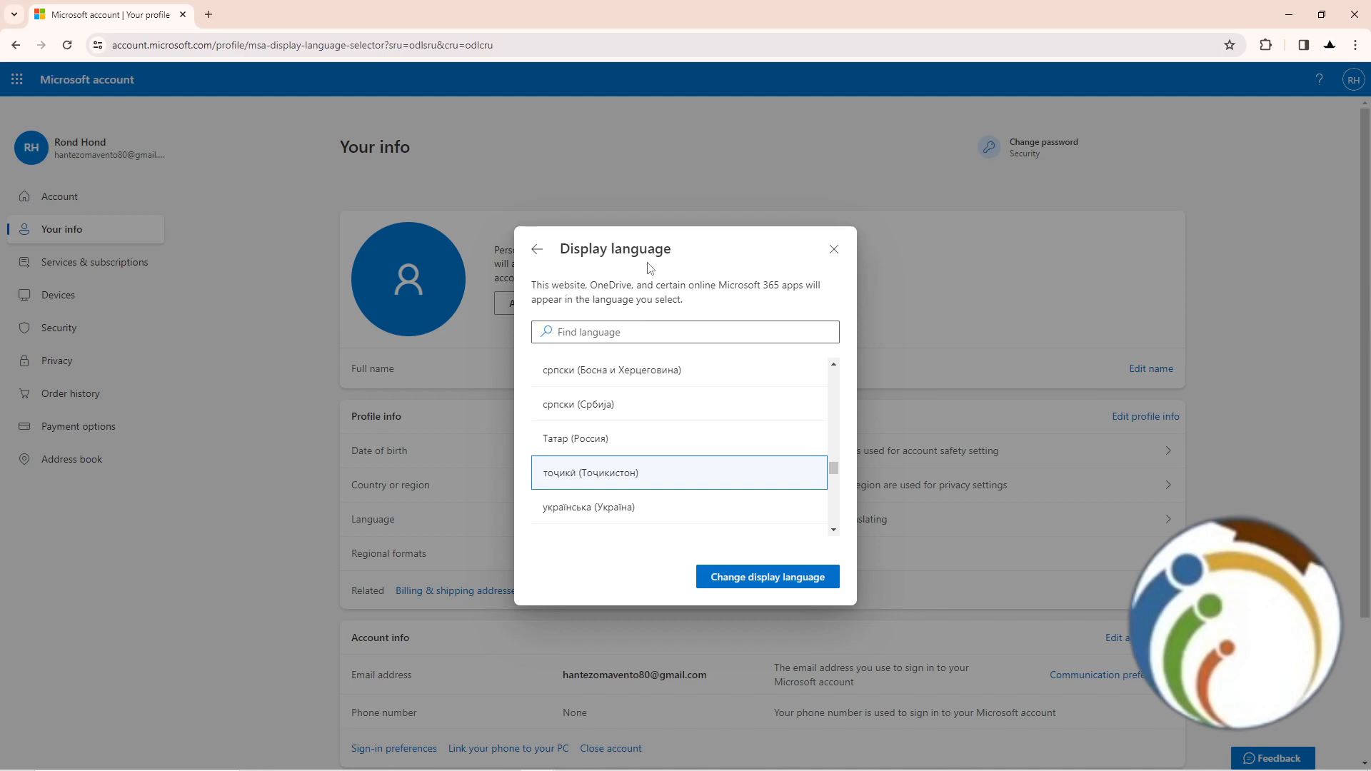